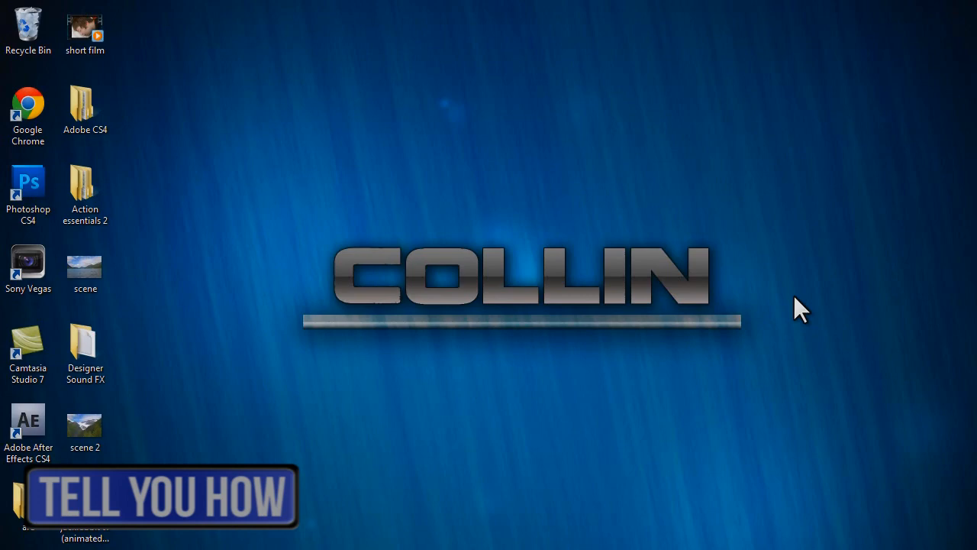
pyautogui.moveTo(395, 535)
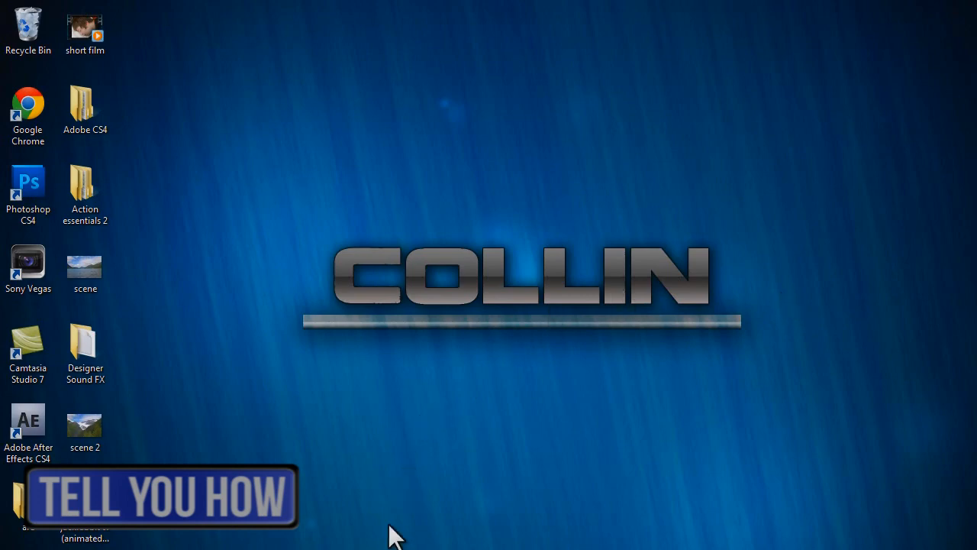
# Launch Sony Vegas from the desktop shortcut with the interview project loaded
pyautogui.doubleClick(28, 262)
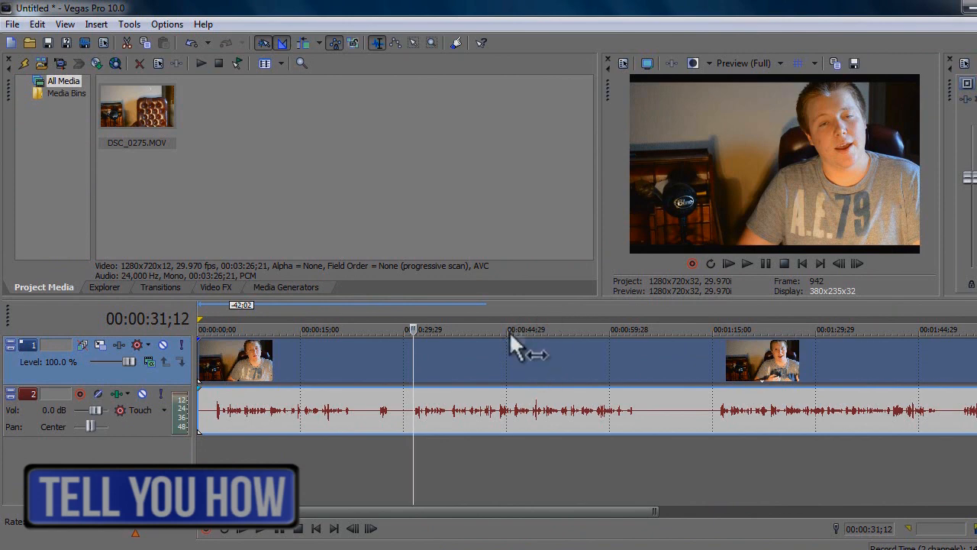
pyautogui.moveTo(435, 324)
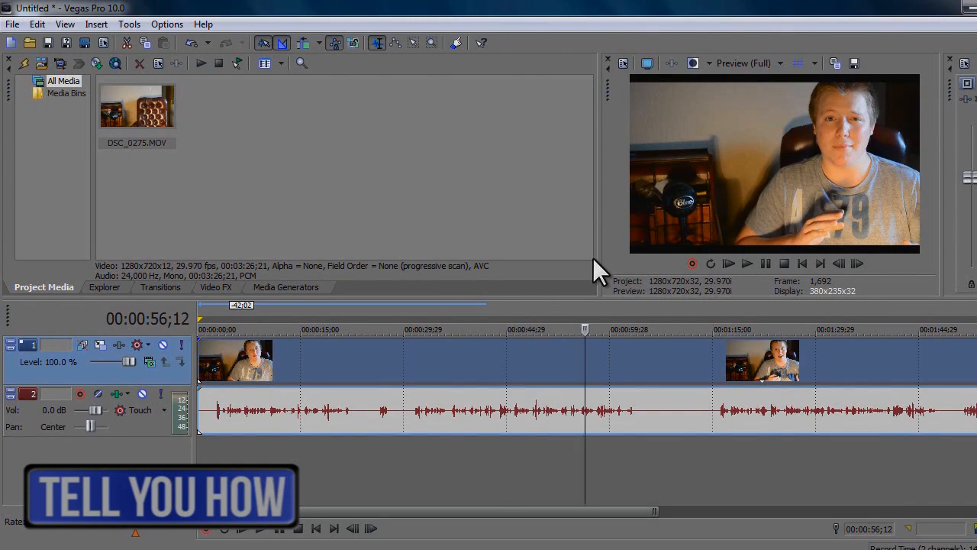
pyautogui.moveTo(125, 348)
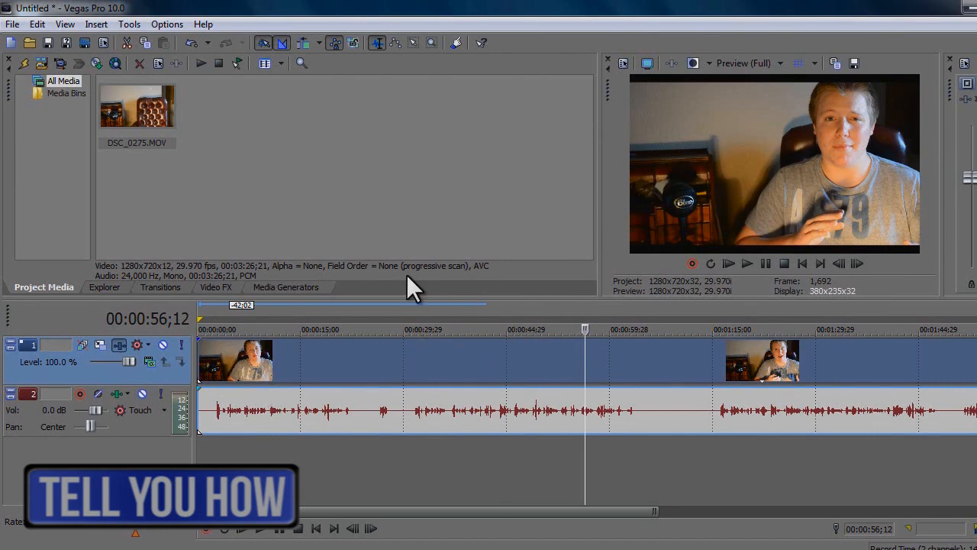
pyautogui.moveTo(403, 202)
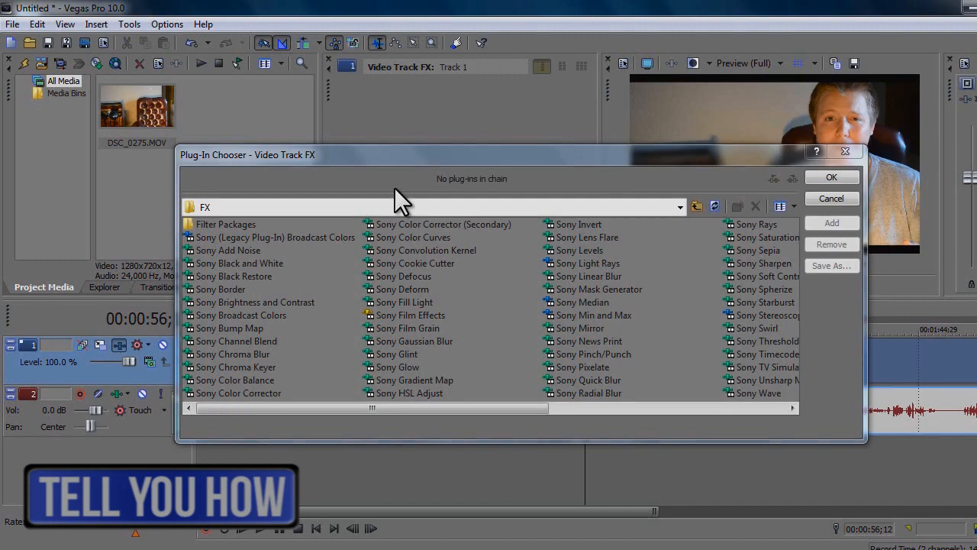
pyautogui.moveTo(266, 403)
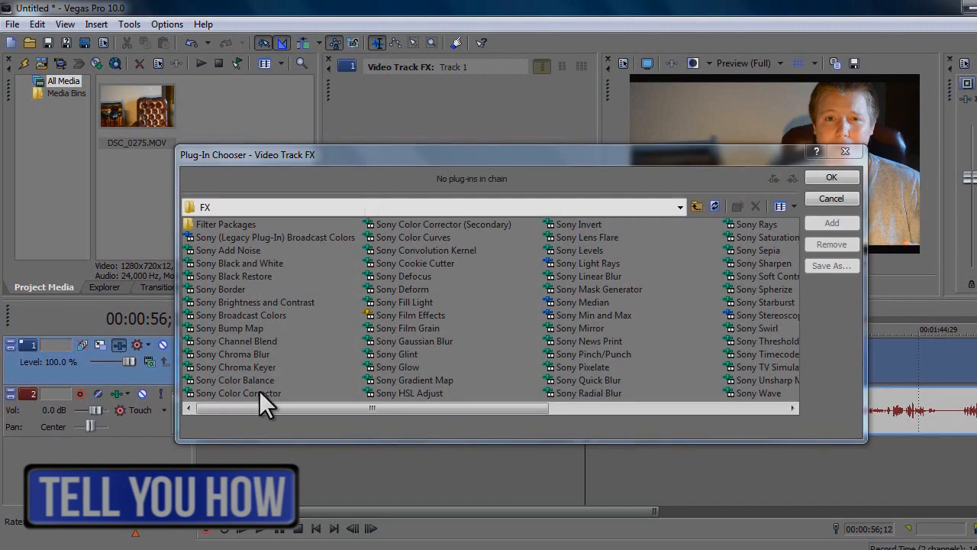
# Apply Sony Color Corrector to the video track with the Studio RGB to Computer RGB preset
pyautogui.click(238, 392)
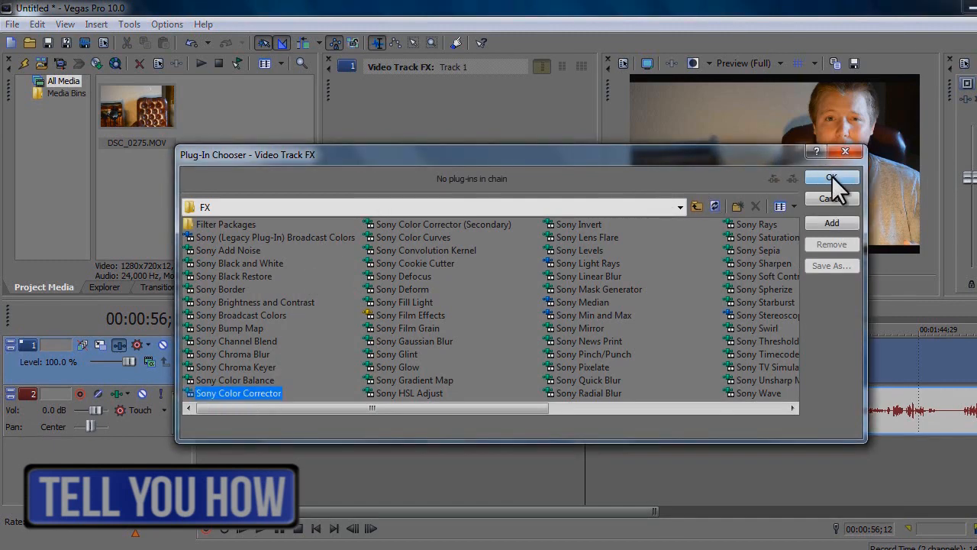
pyautogui.click(830, 177)
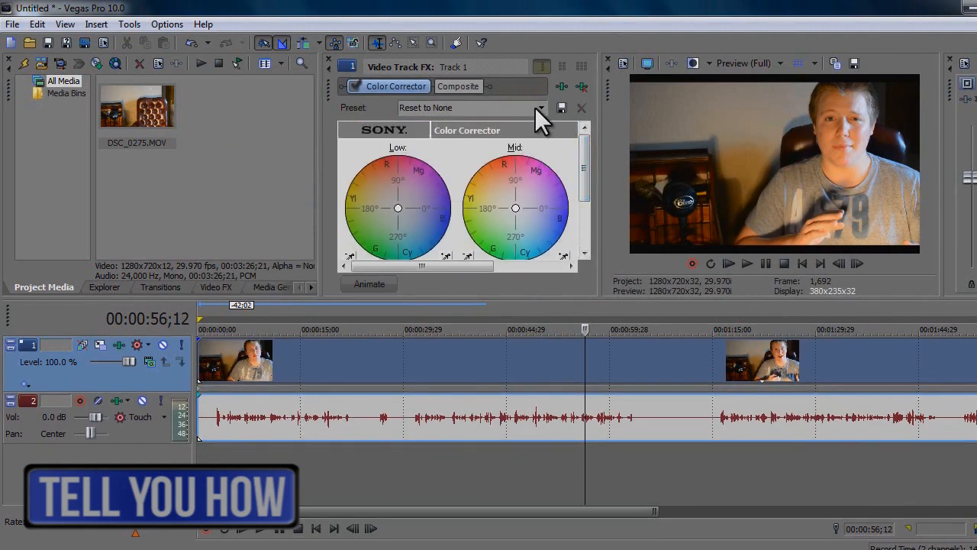
pyautogui.click(541, 107)
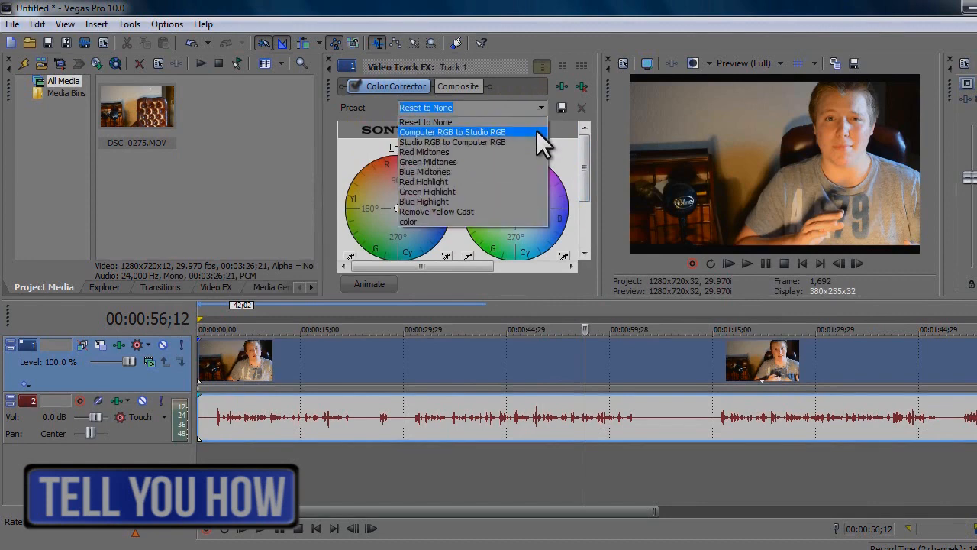
pyautogui.click(452, 142)
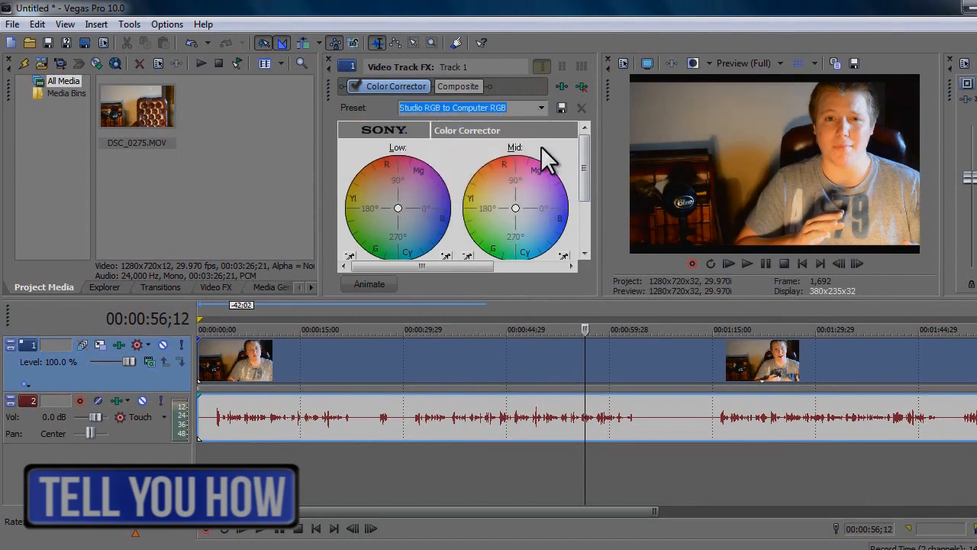
pyautogui.moveTo(476, 445)
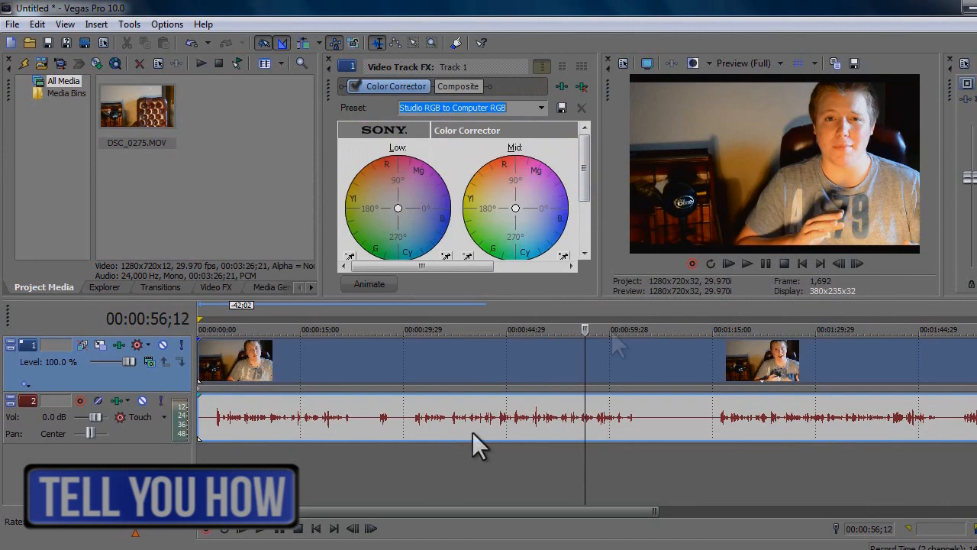
# Adjust the Color Corrector saturation, raising it to 1.388
pyautogui.scroll(-3)
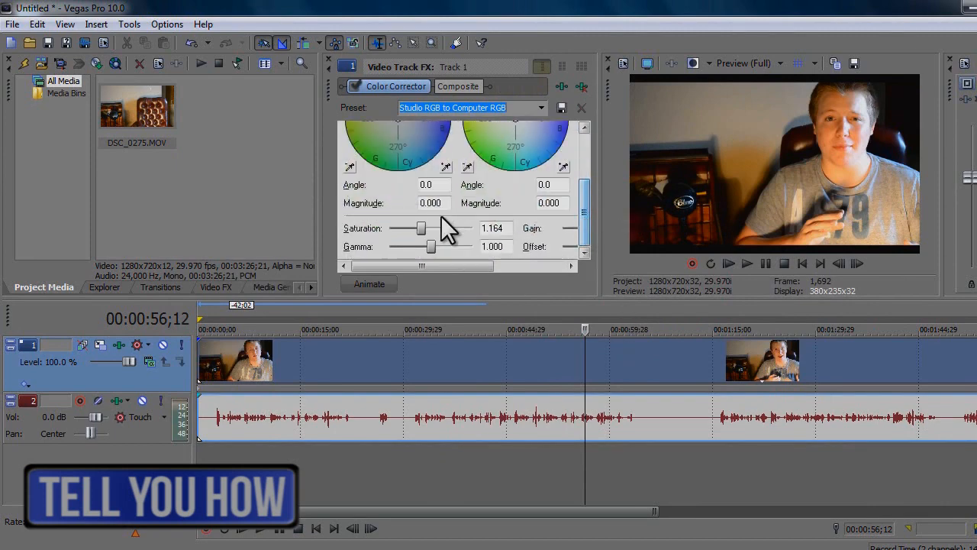
pyautogui.moveTo(421, 228); pyautogui.dragTo(415, 228)
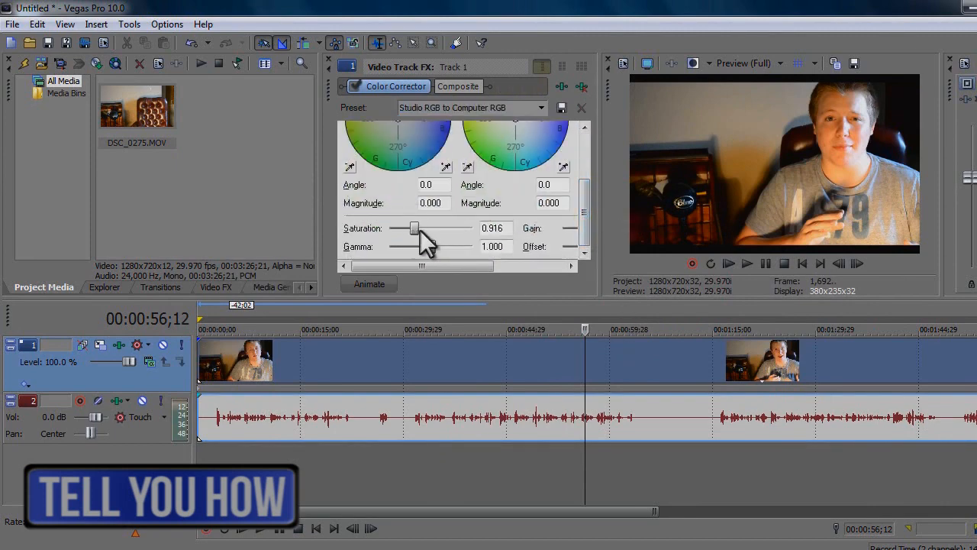
pyautogui.moveTo(421, 265); pyautogui.dragTo(481, 266)
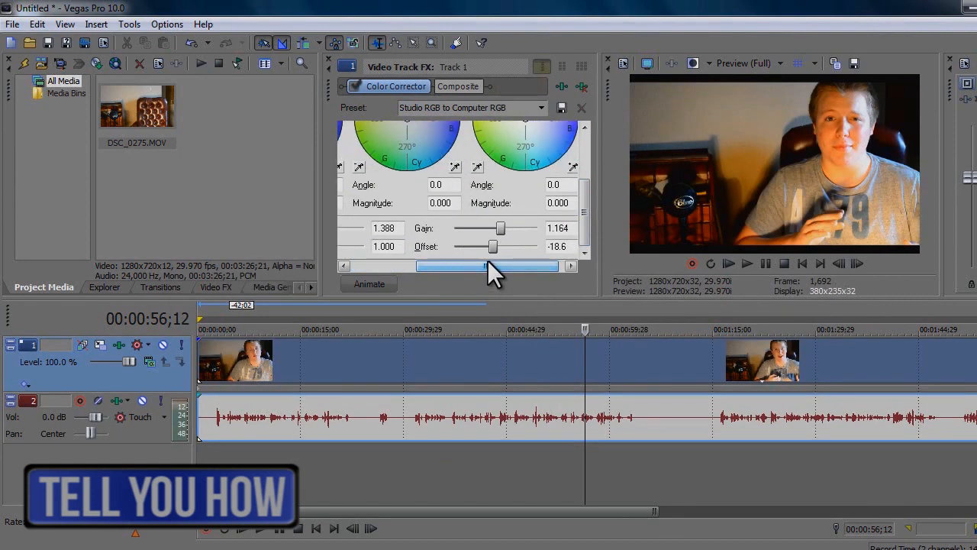
pyautogui.moveTo(486, 266); pyautogui.dragTo(424, 266)
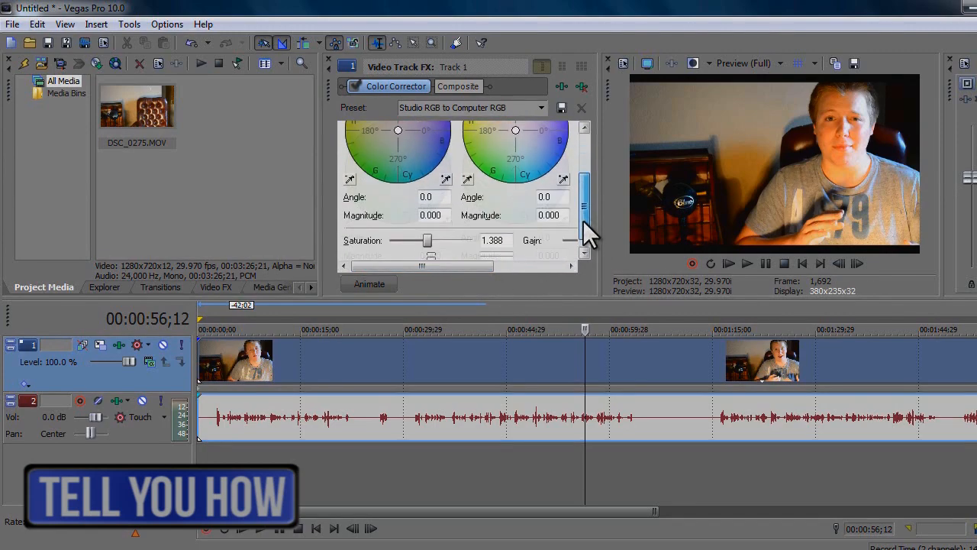
pyautogui.scroll(-3)
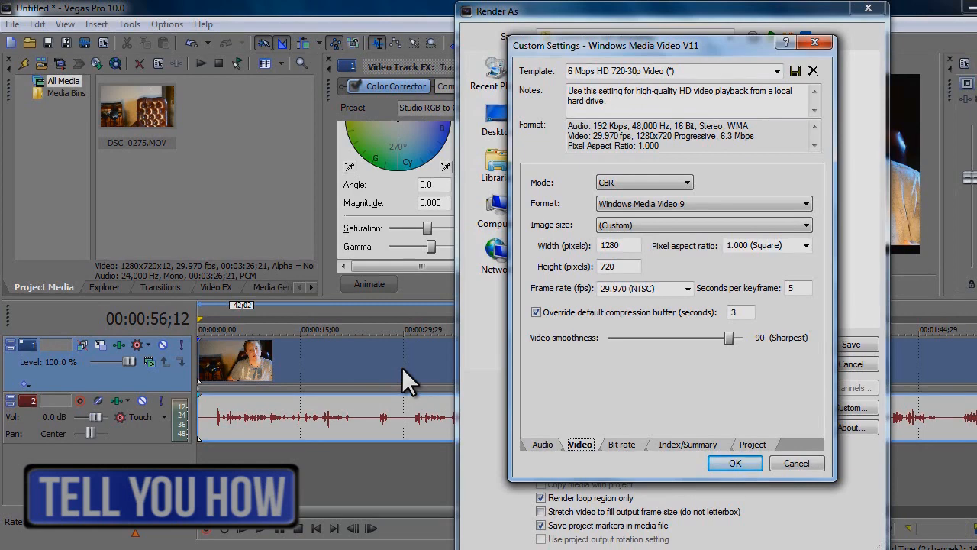
pyautogui.moveTo(608, 321)
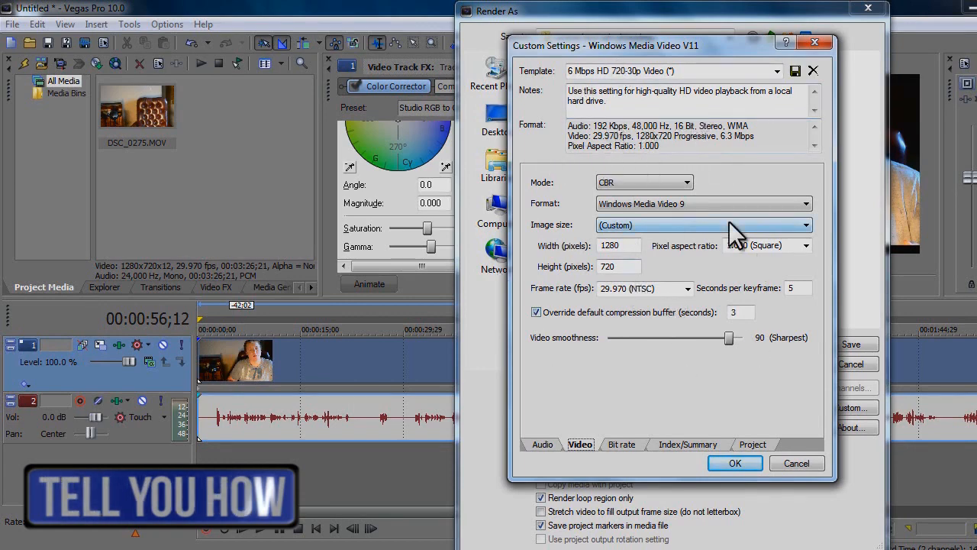
pyautogui.moveTo(756, 186)
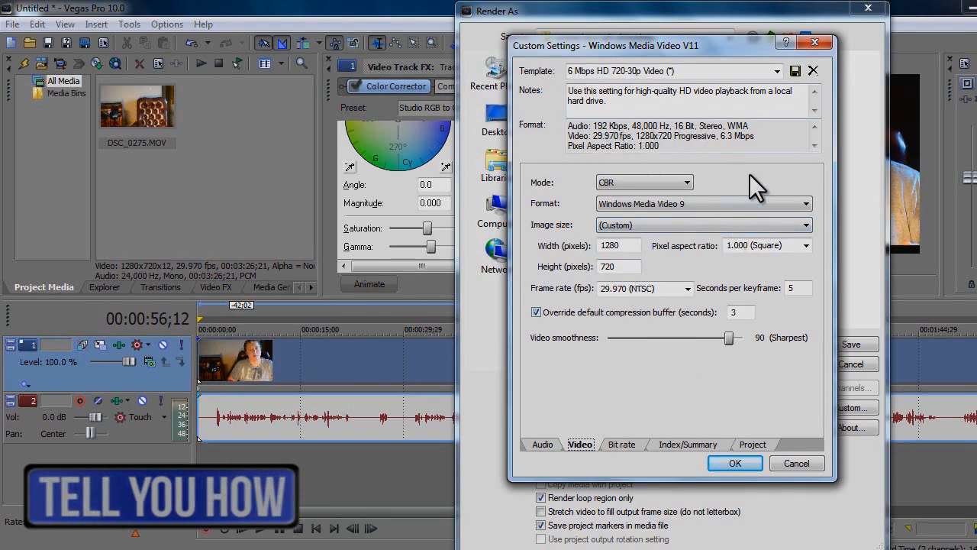
pyautogui.moveTo(705, 305)
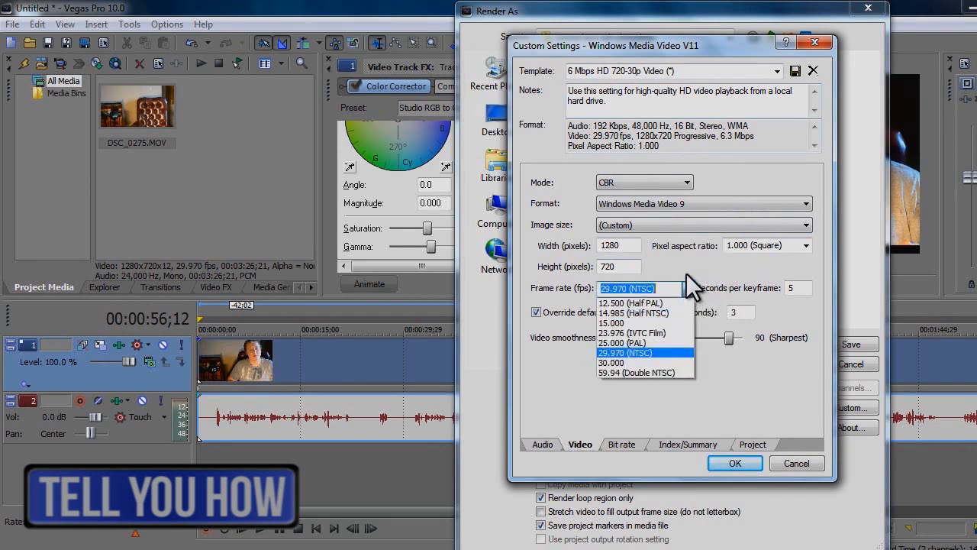
# Keep the frame rate at 29.970 (NTSC) and accept the custom video settings
pyautogui.click(626, 351)
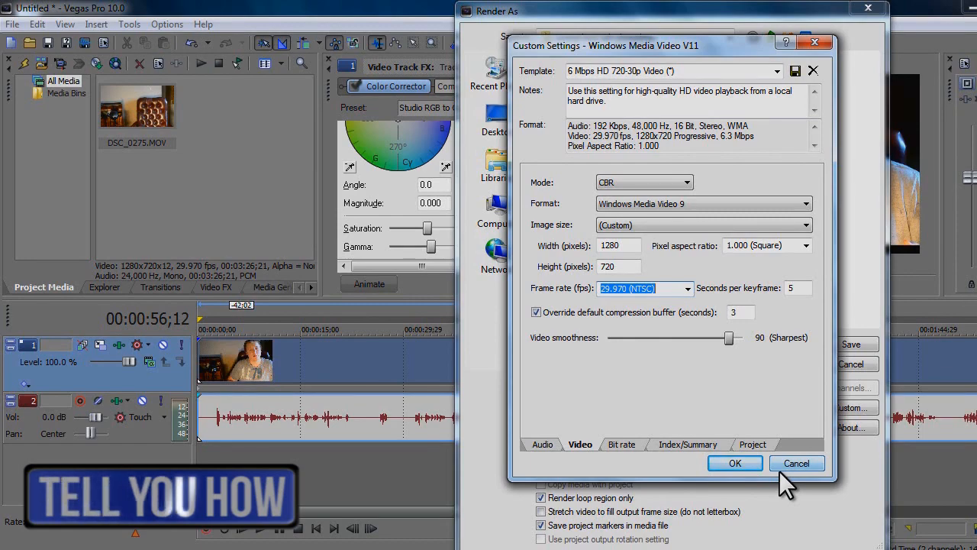
pyautogui.click(732, 463)
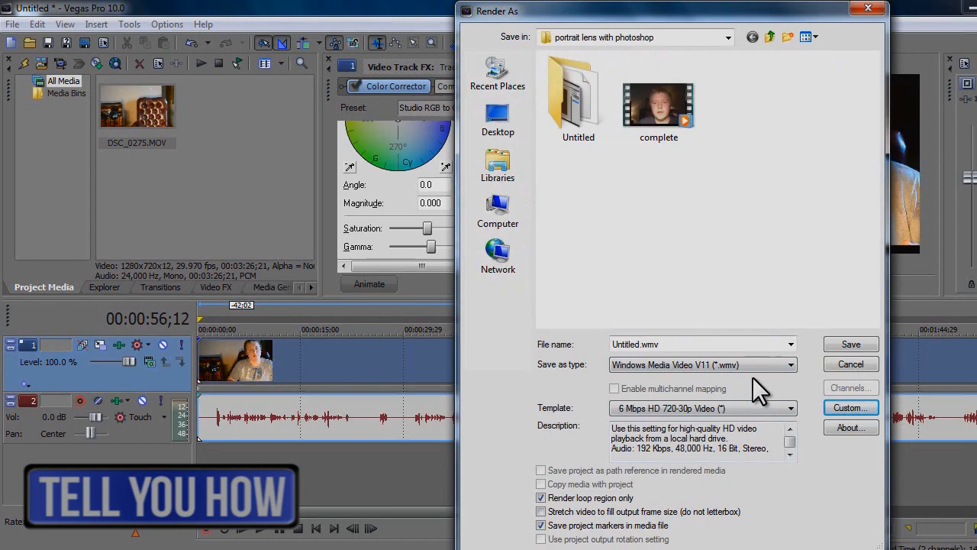
pyautogui.click(791, 363)
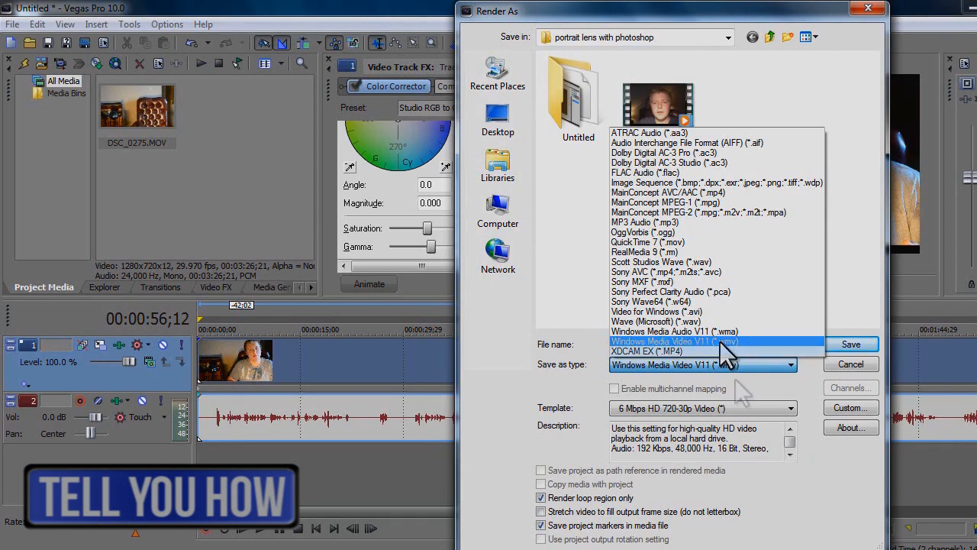
pyautogui.click(675, 342)
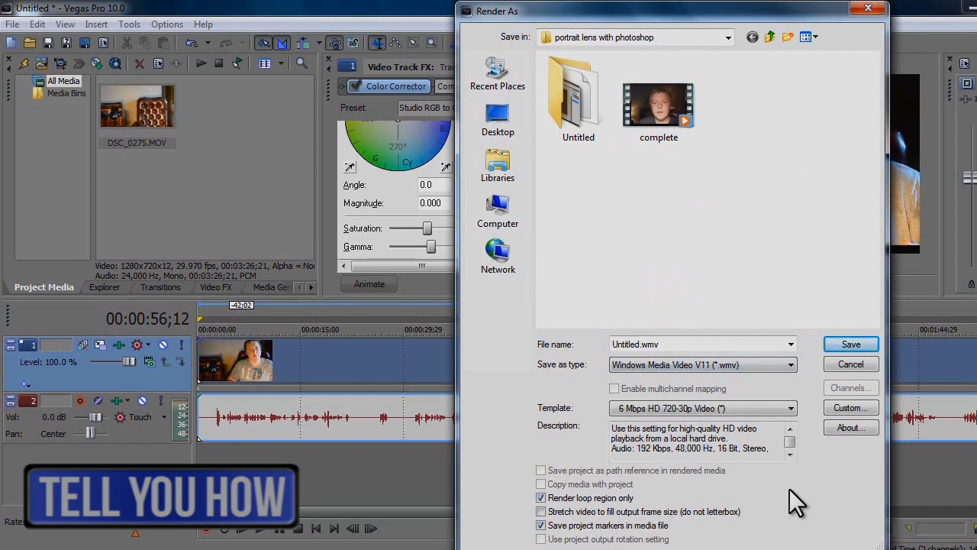